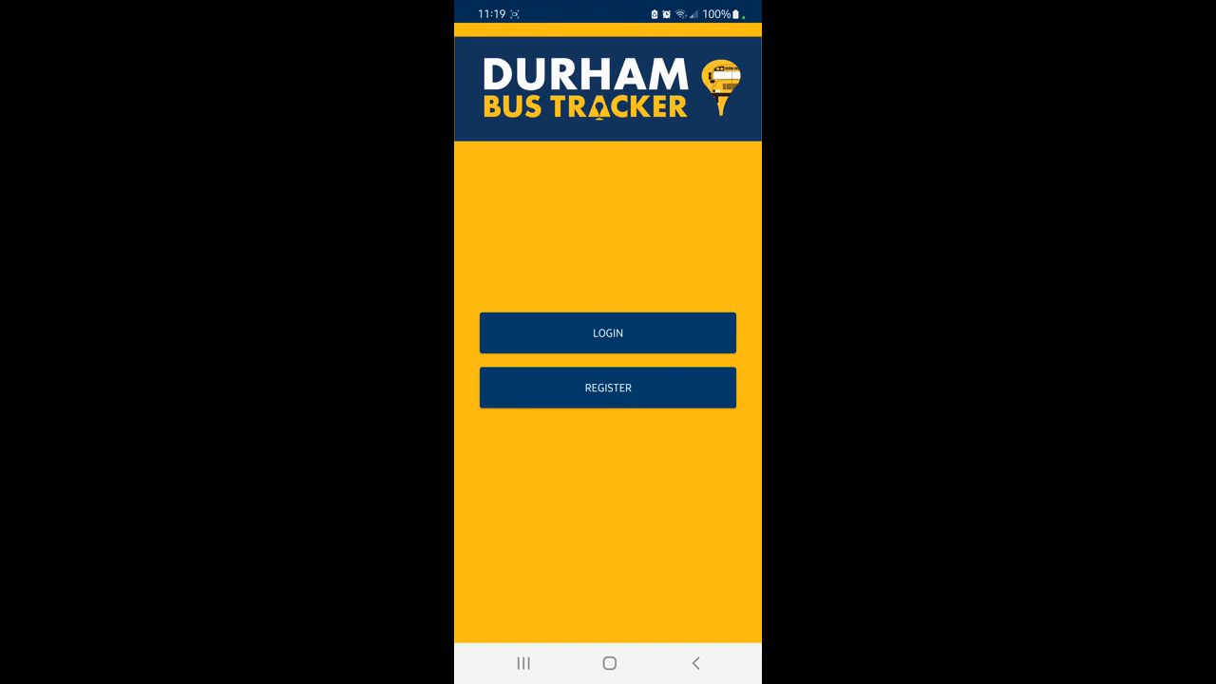
# - Fill in the e-mail, name and password fields of the new account registration form
pyautogui.click(608, 388)
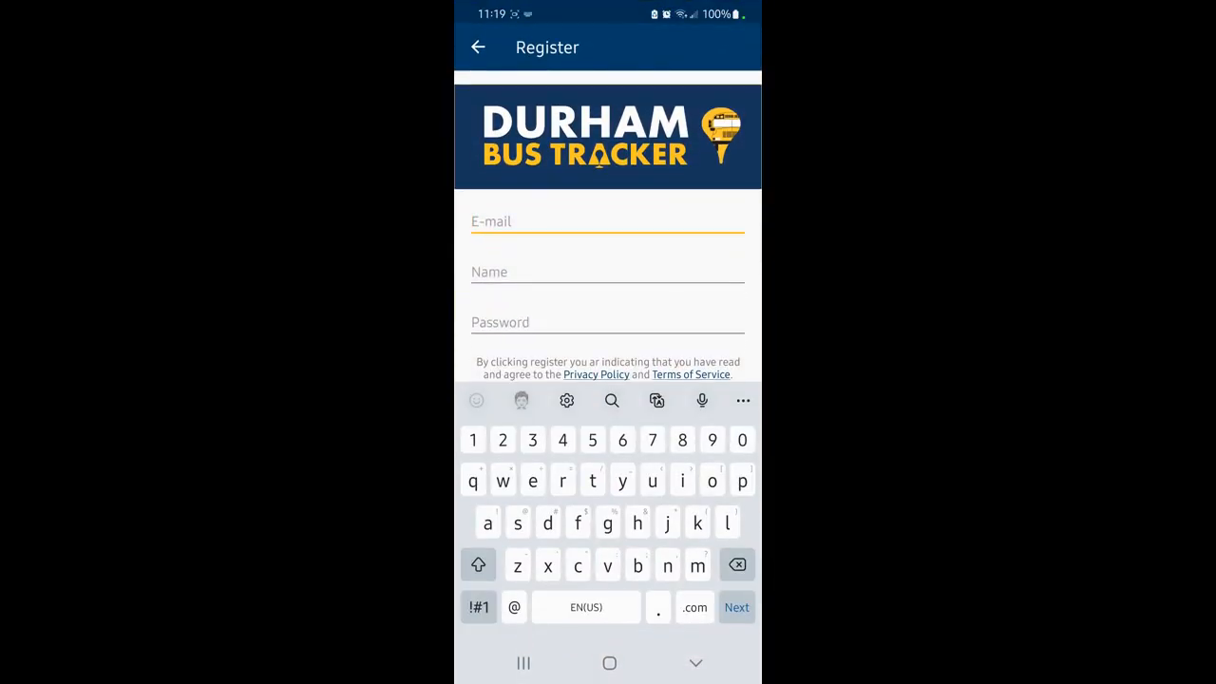
pyautogui.scroll(3)
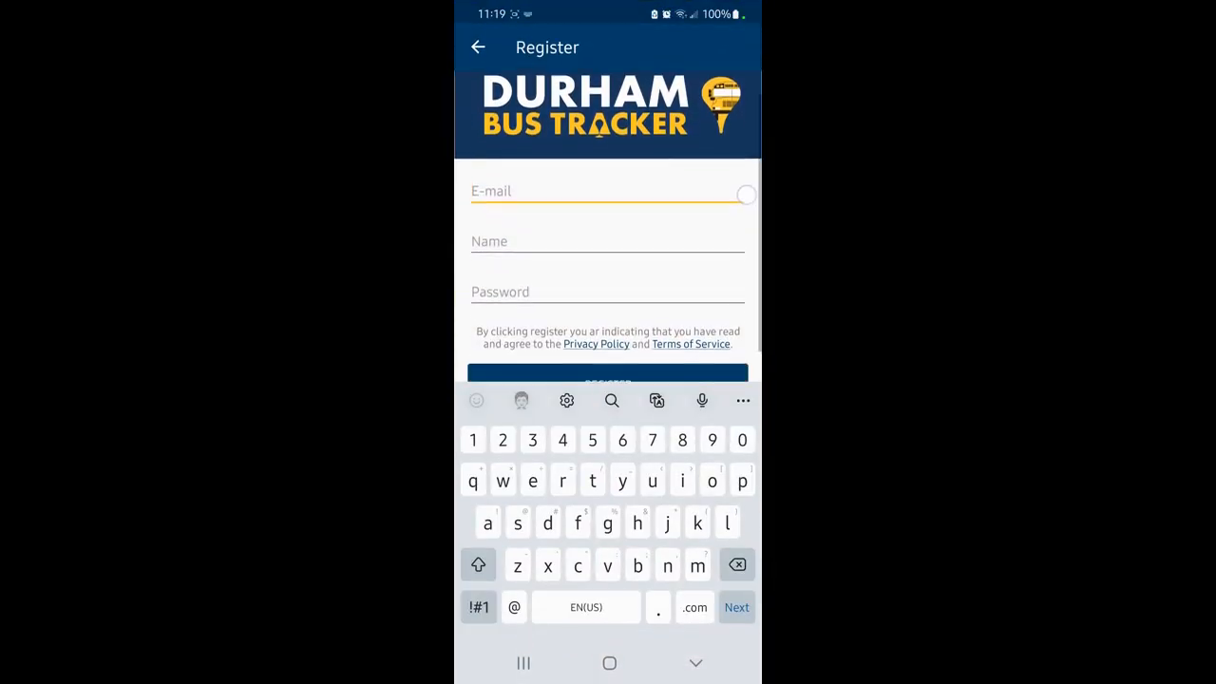
pyautogui.scroll(3)
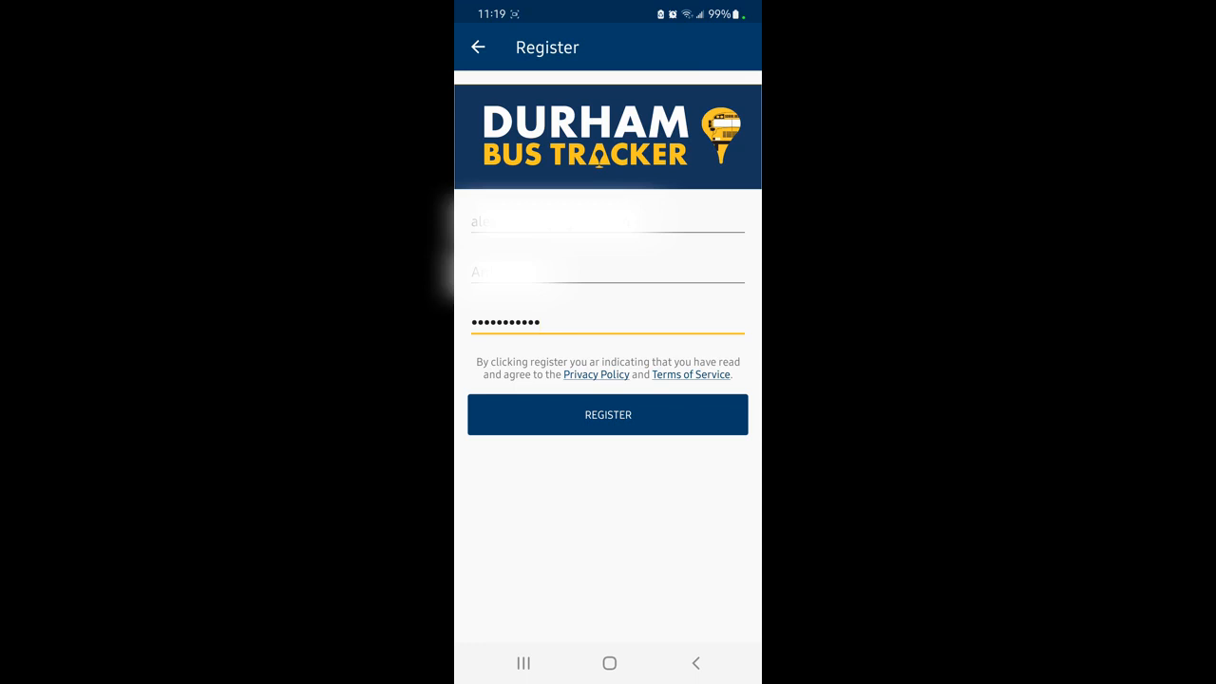
# - Submit the registration so the new account's empty Students list appears
pyautogui.click(608, 414)
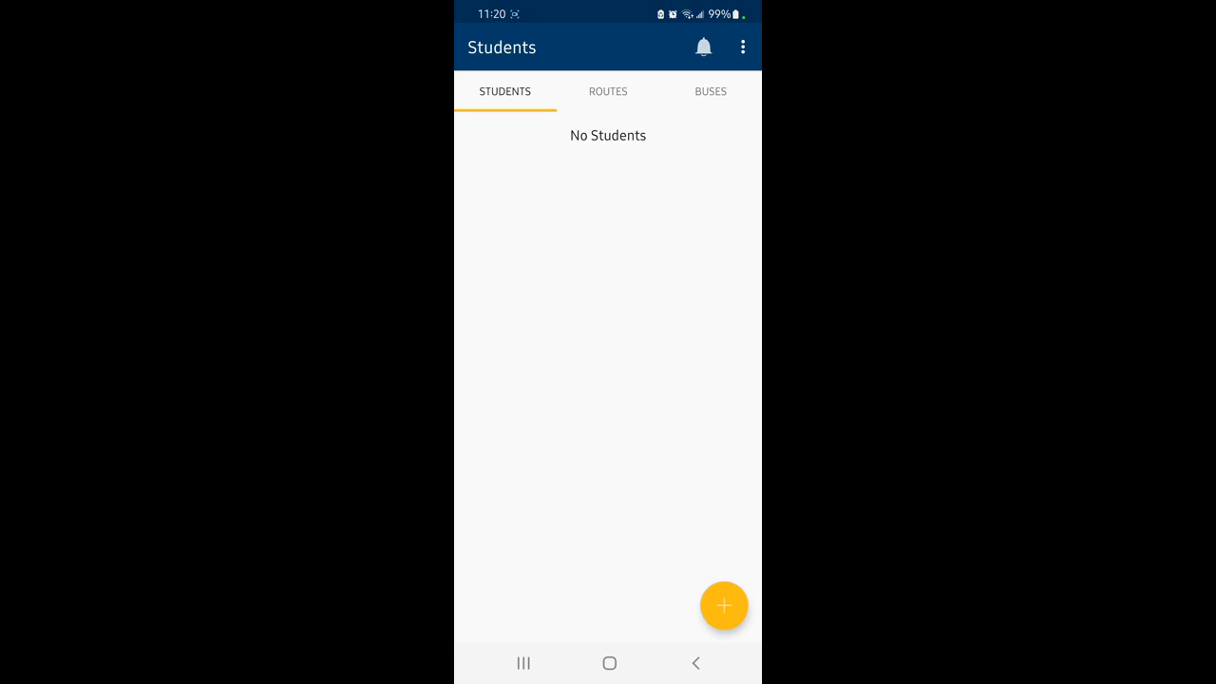
# - Start a new student and choose Minnesota as the state, with locations listed
pyautogui.click(724, 604)
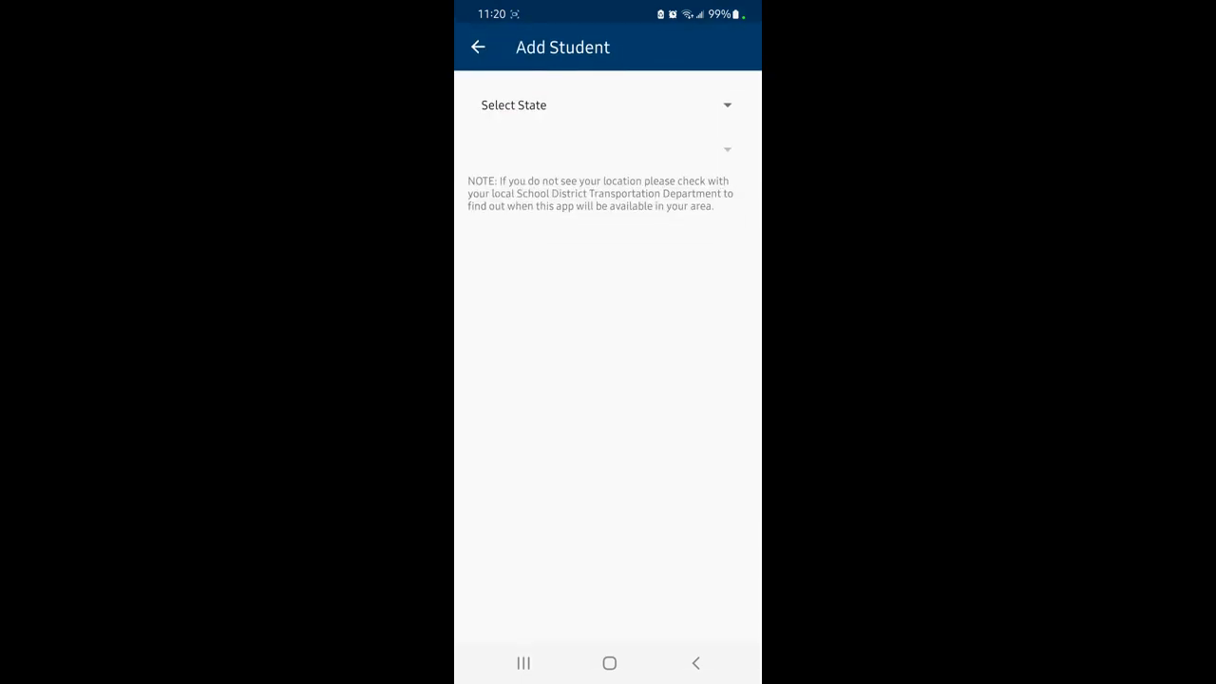
pyautogui.click(608, 104)
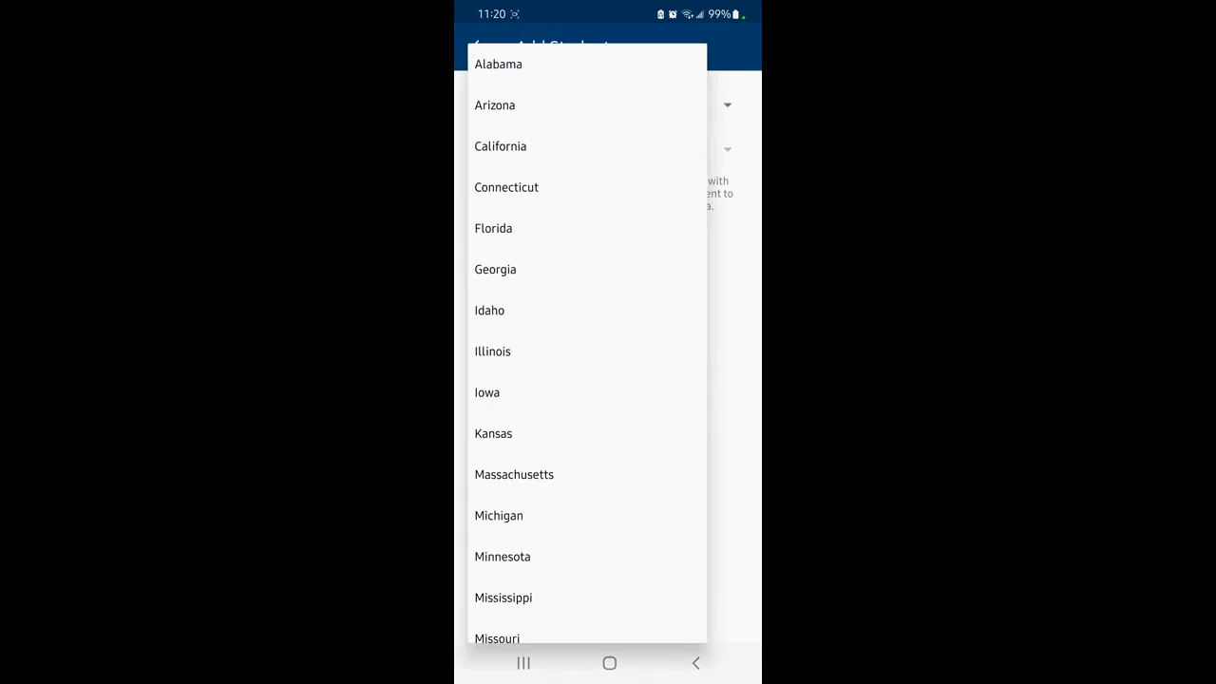
pyautogui.click(501, 555)
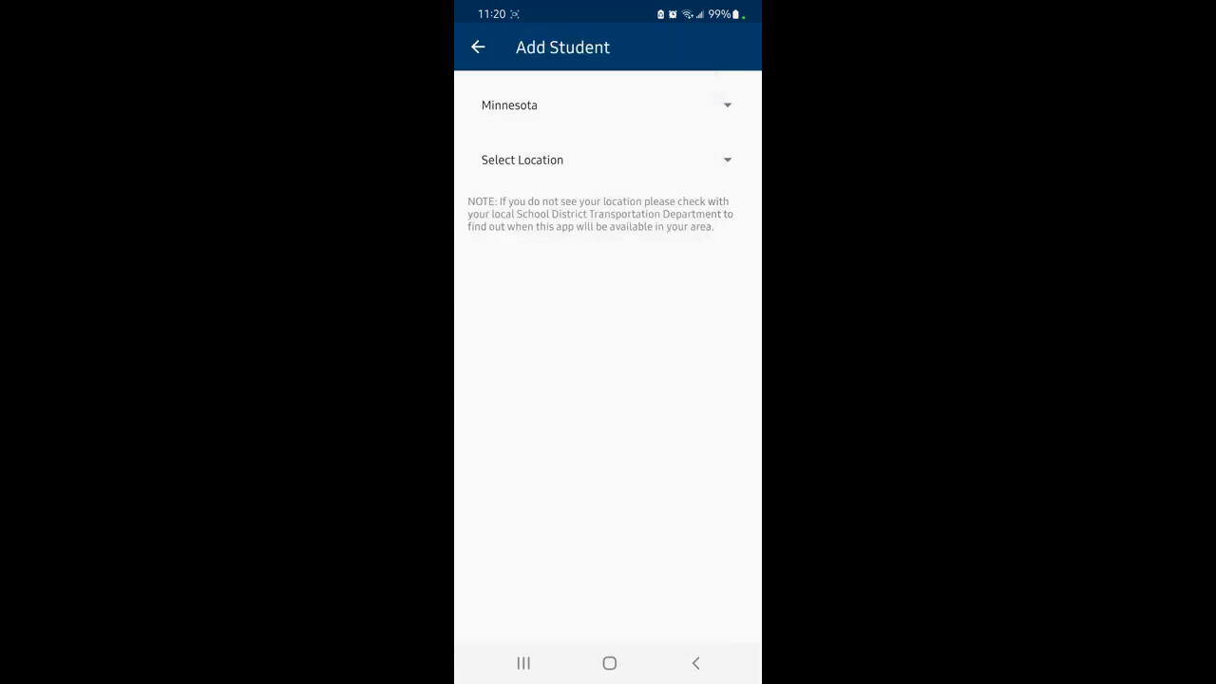
pyautogui.click(608, 160)
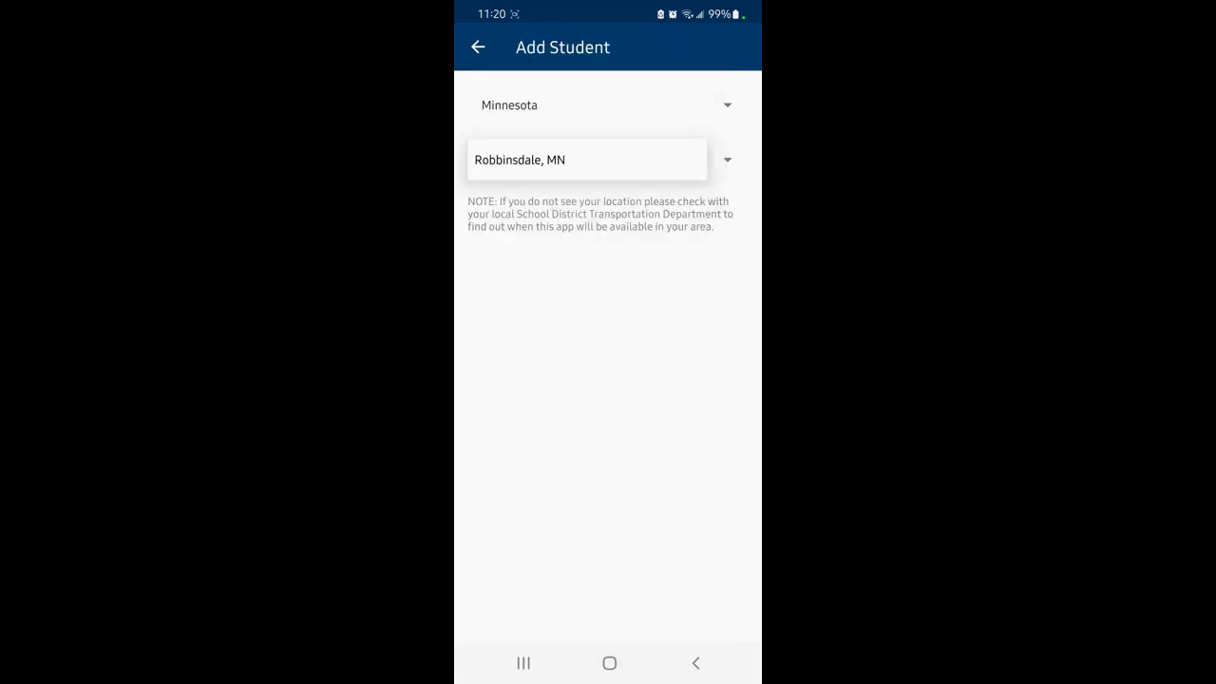
# - Add the student in Robbinsdale, MN with Student Id and Last Name
pyautogui.click(586, 160)
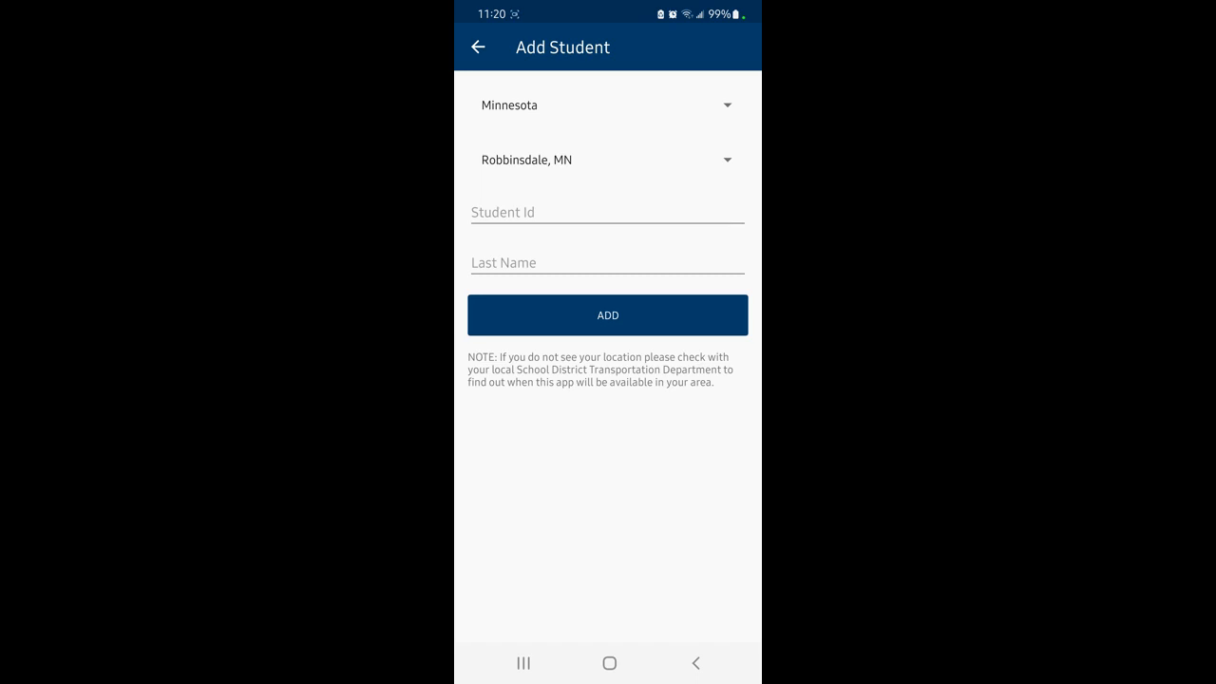
pyautogui.click(478, 46)
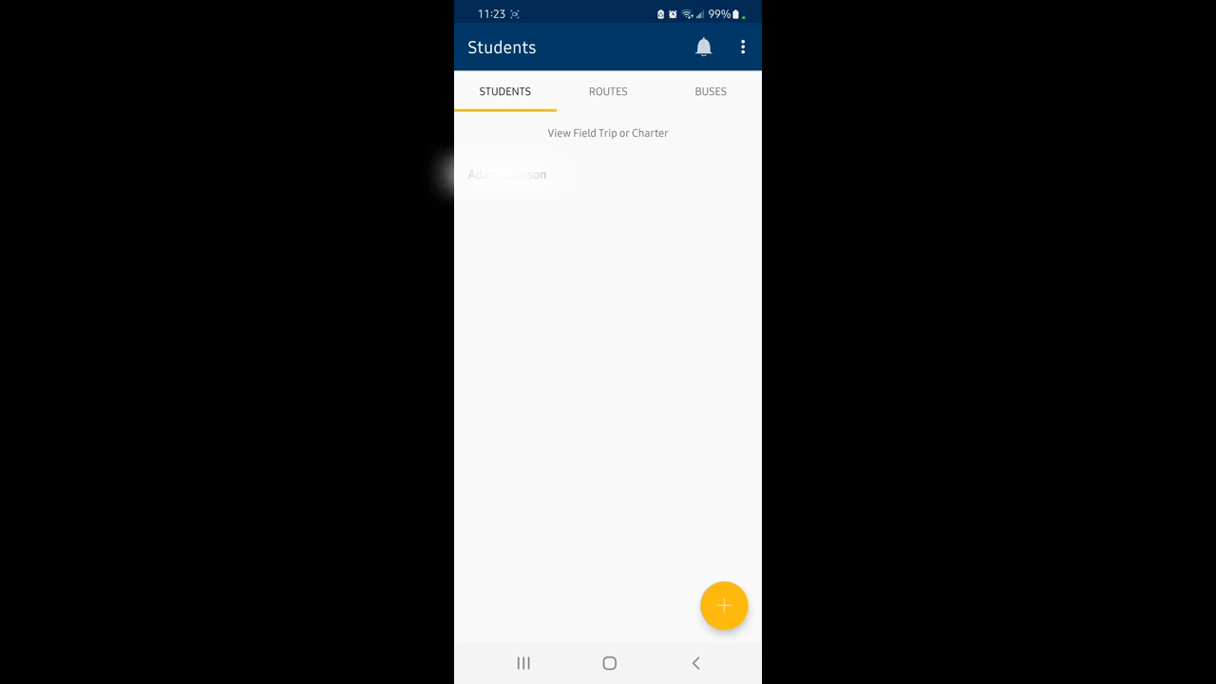
# - Review the Routes tab and the Buses map showing locations unavailable
pyautogui.click(608, 91)
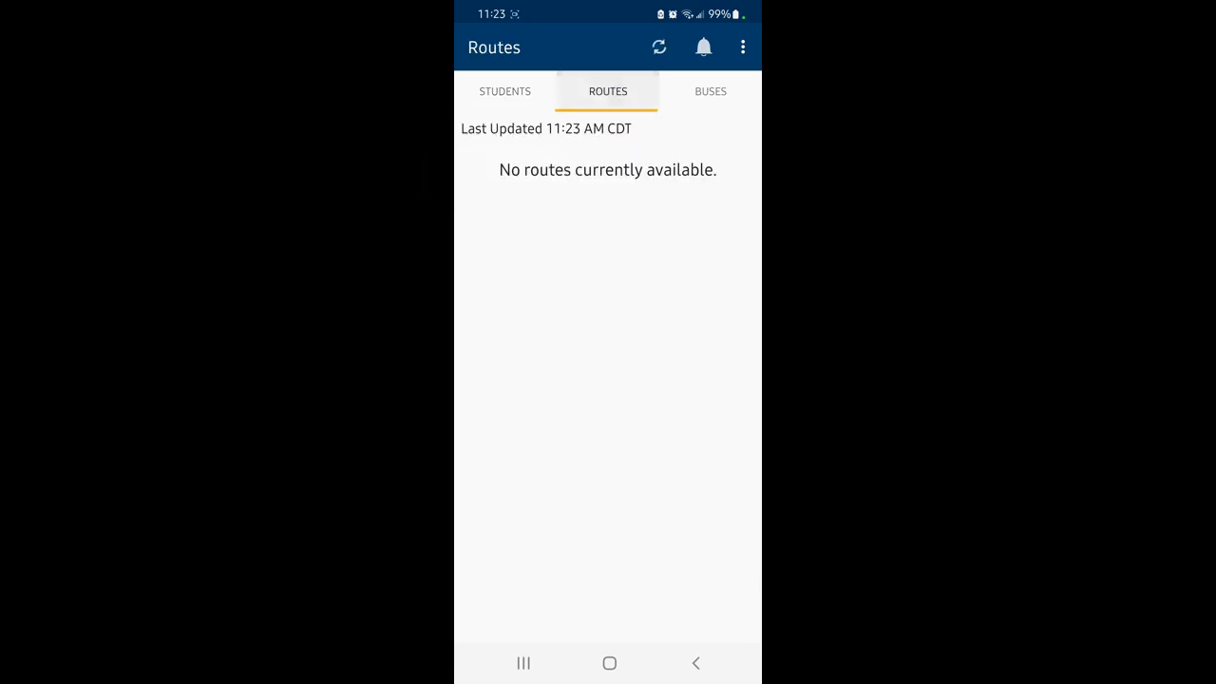
pyautogui.click(711, 91)
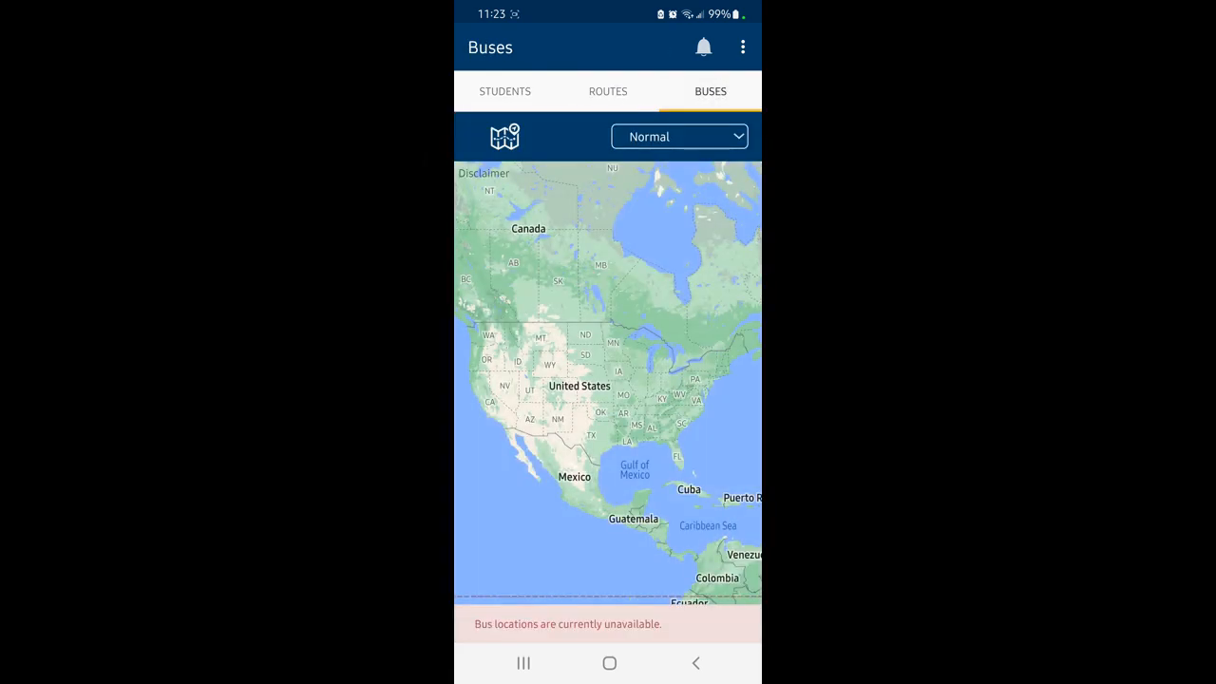